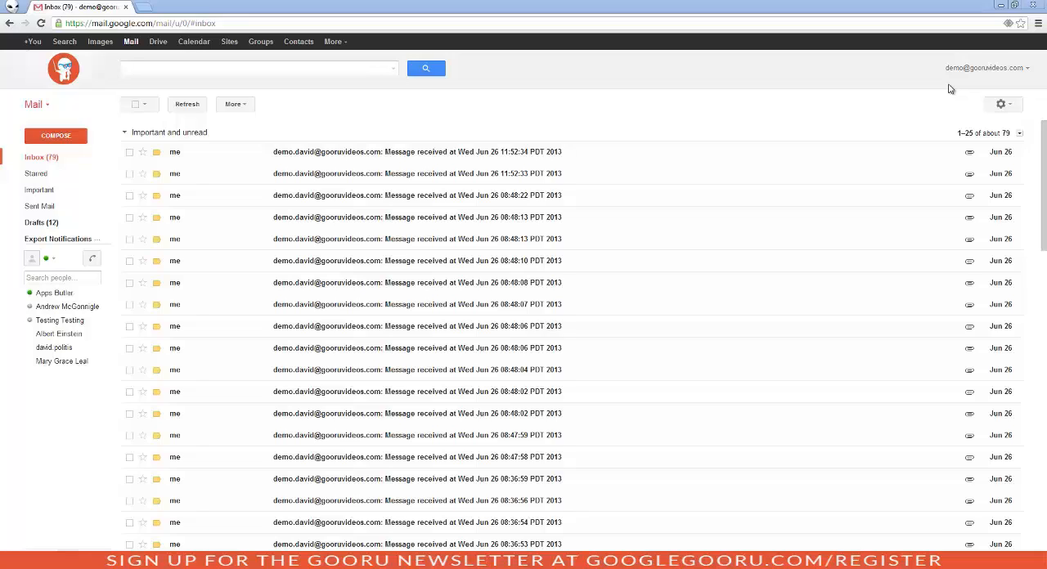
mouse_move(926, 56)
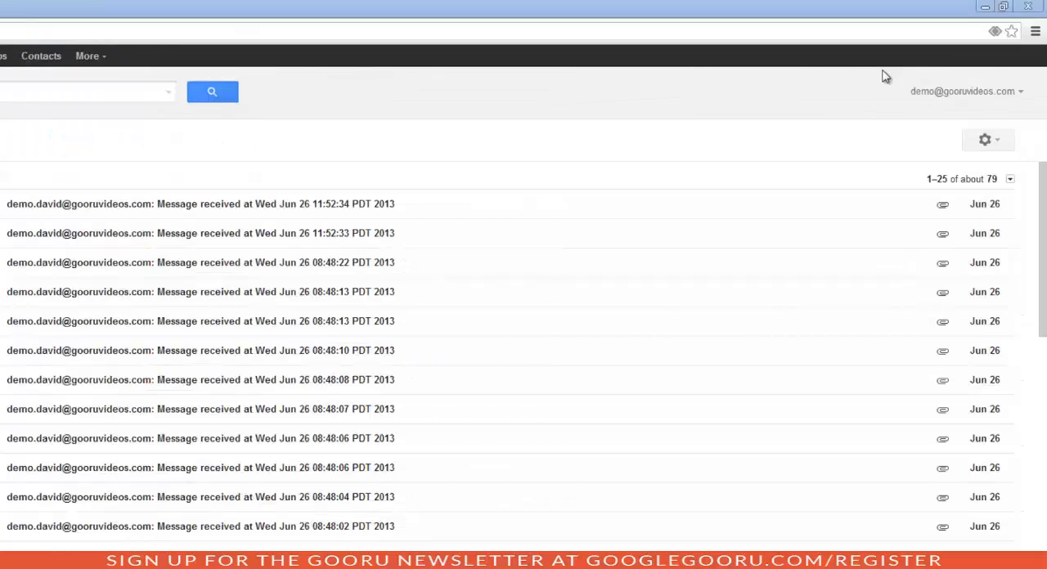
mouse_move(942, 50)
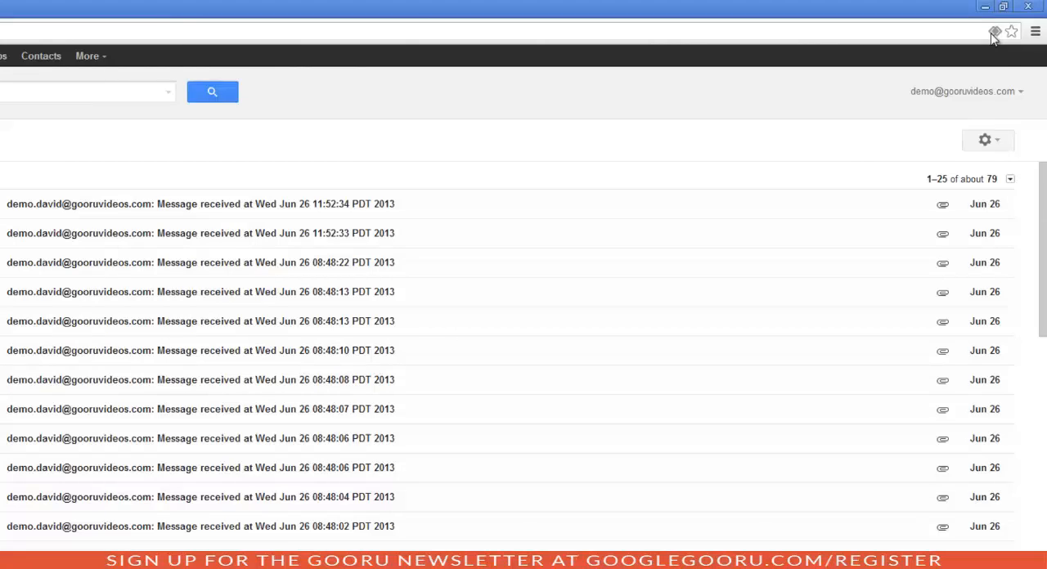
- Choose Google Gooru Mail as the handler for all email links from the address-bar prompt
click(994, 33)
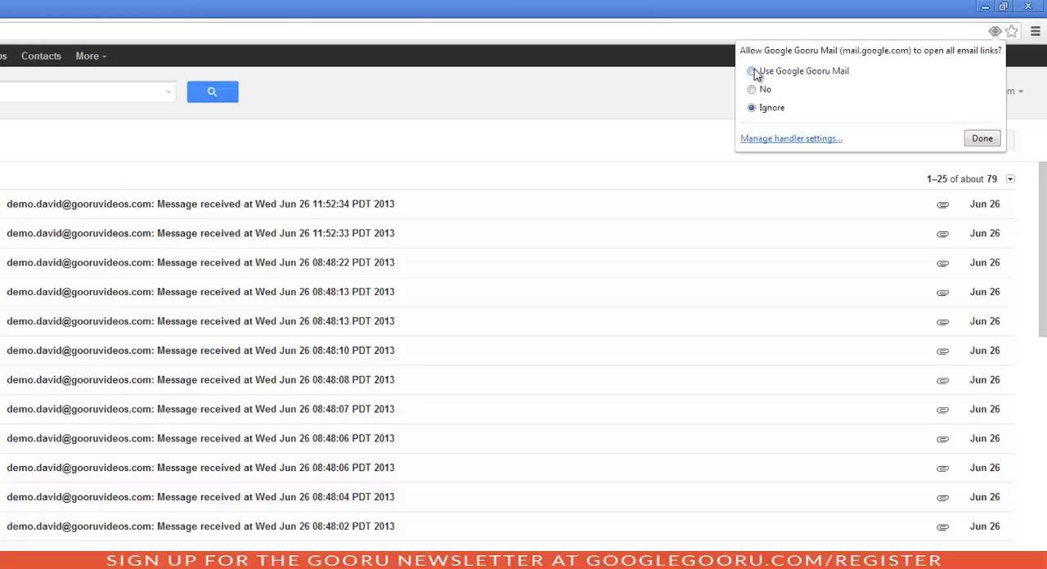
click(751, 72)
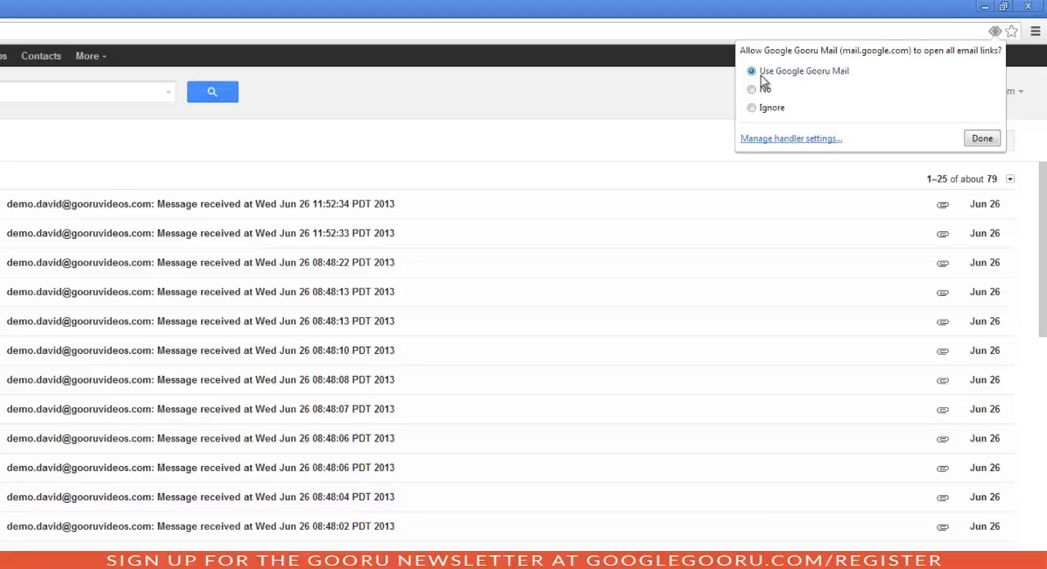
mouse_move(929, 133)
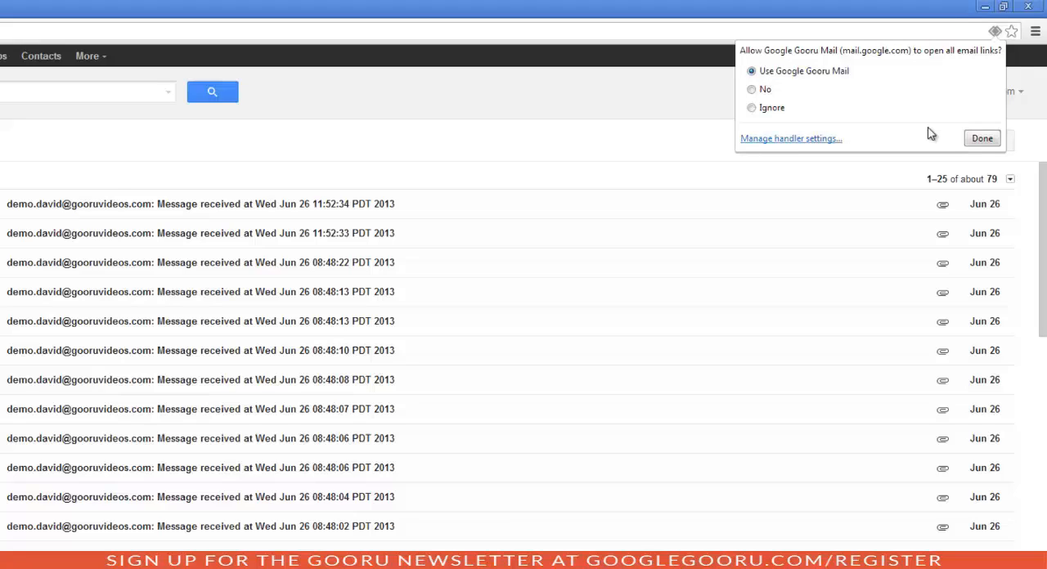
click(982, 138)
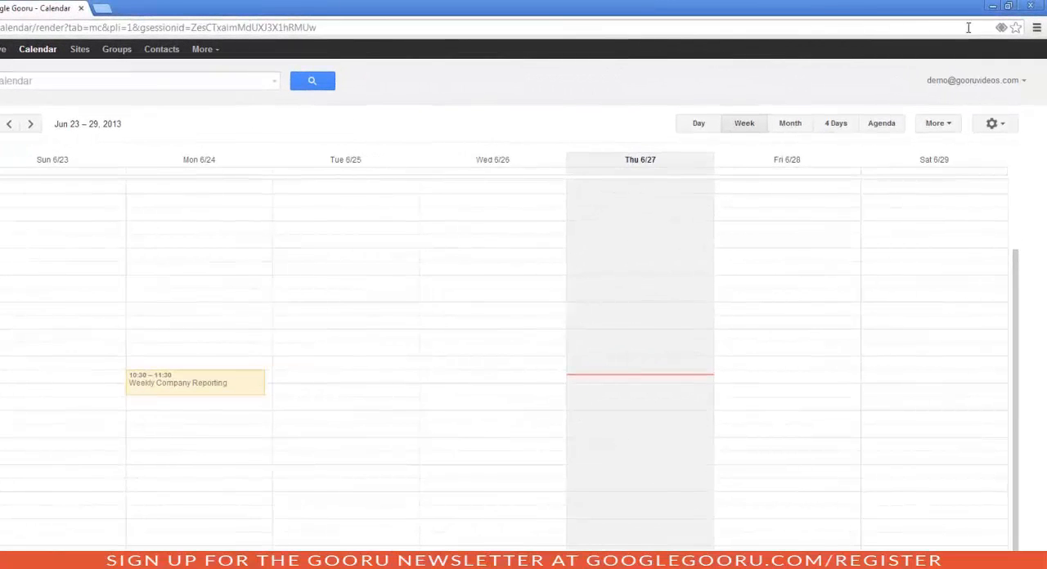
mouse_move(1000, 26)
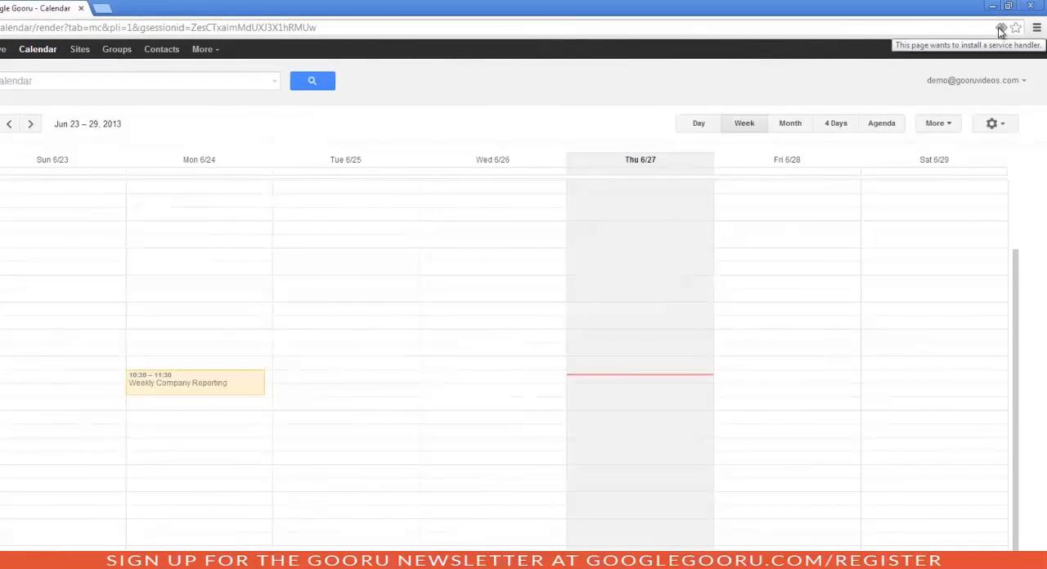
- Choose Google Calendar as the handler for all web calendar links from the address-bar prompt
click(1002, 26)
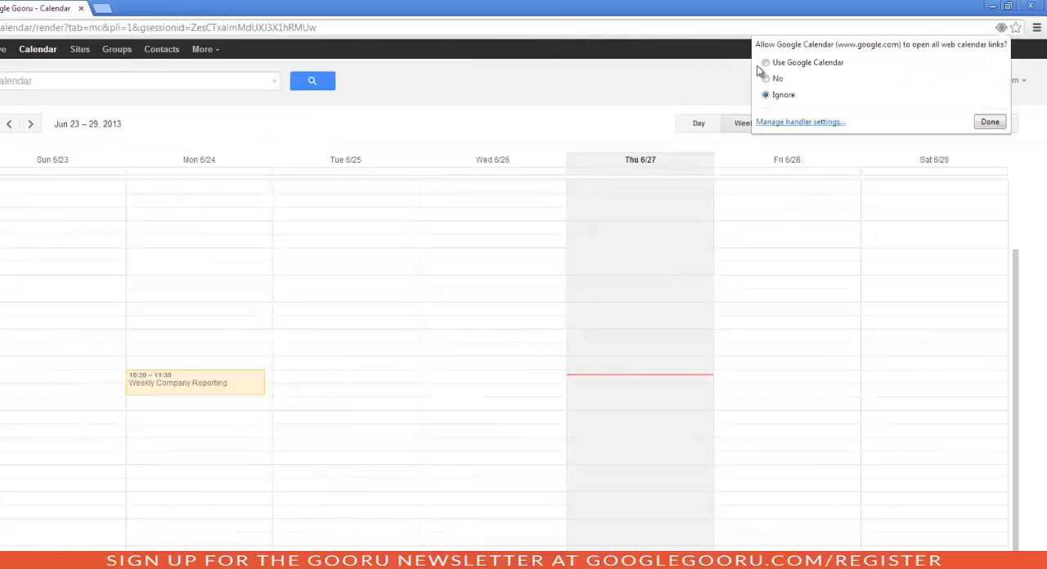
click(766, 62)
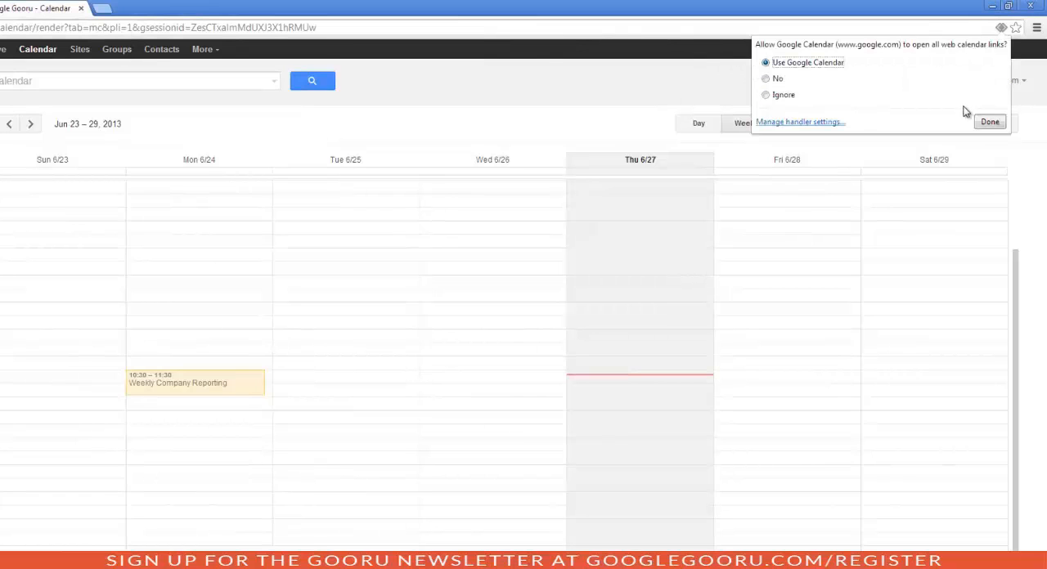
click(988, 121)
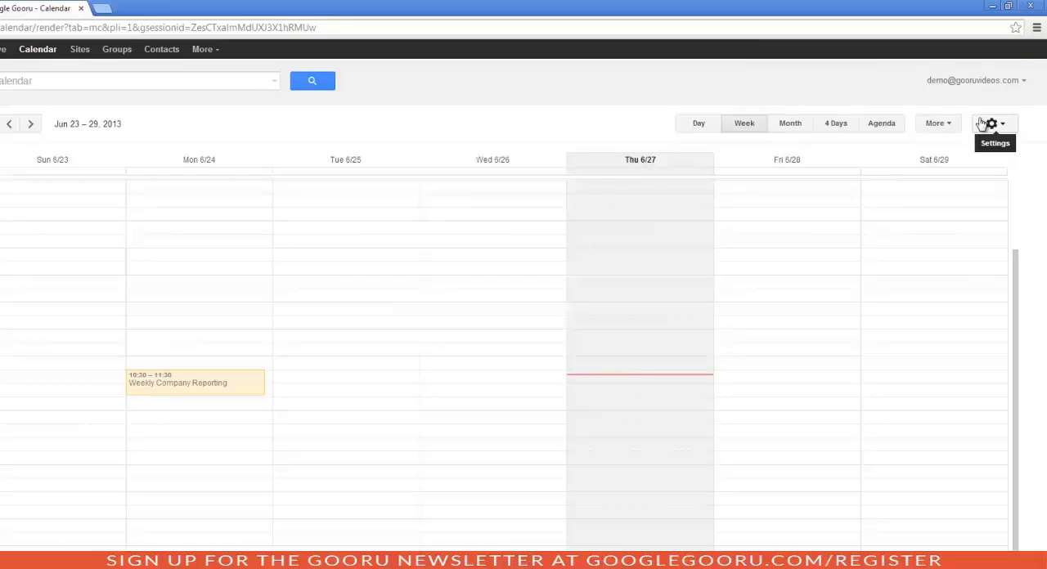
mouse_move(1001, 95)
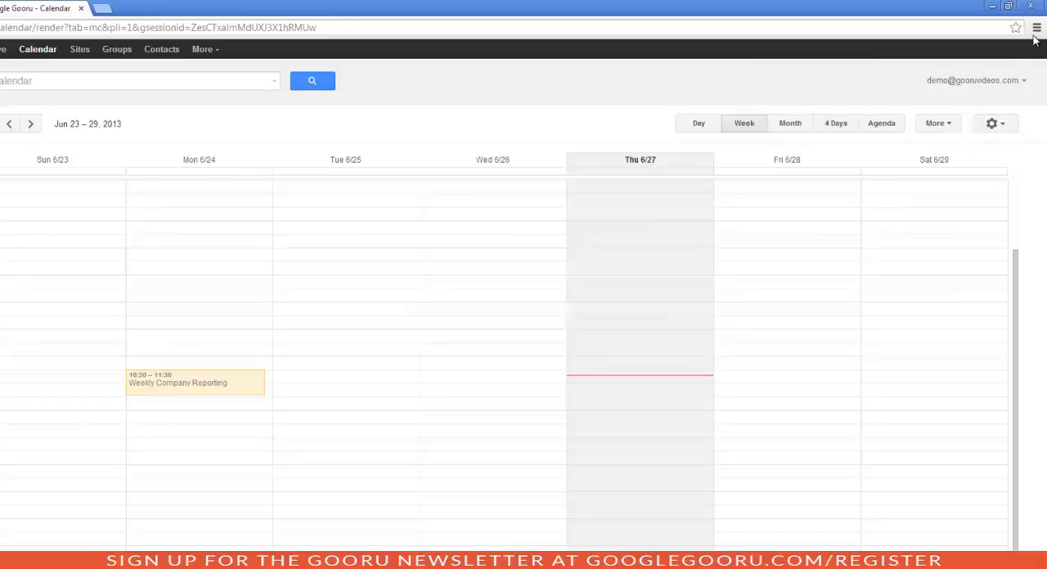
- Go to Chrome's Settings from the main menu
click(1037, 26)
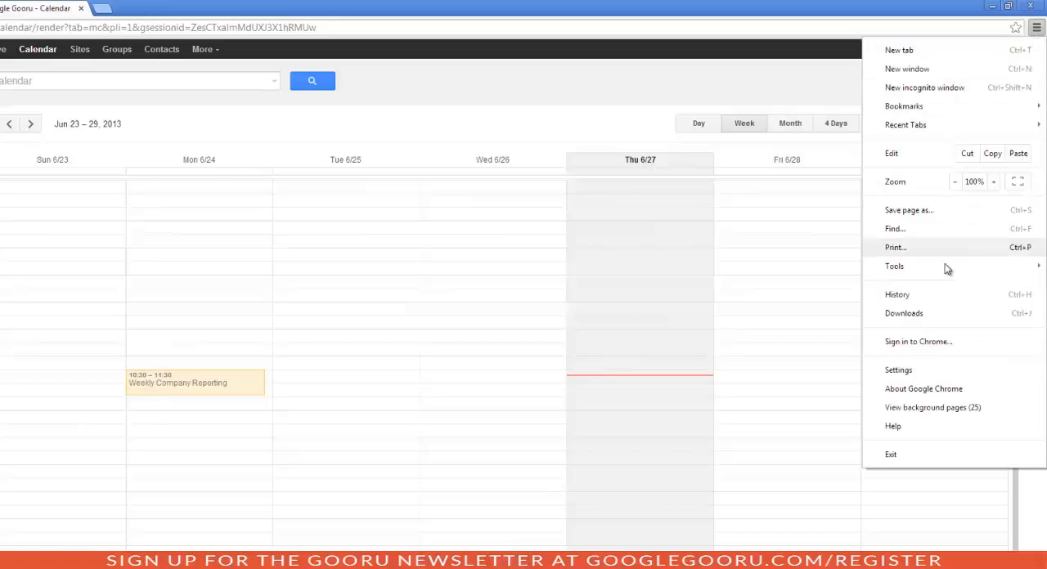
click(899, 370)
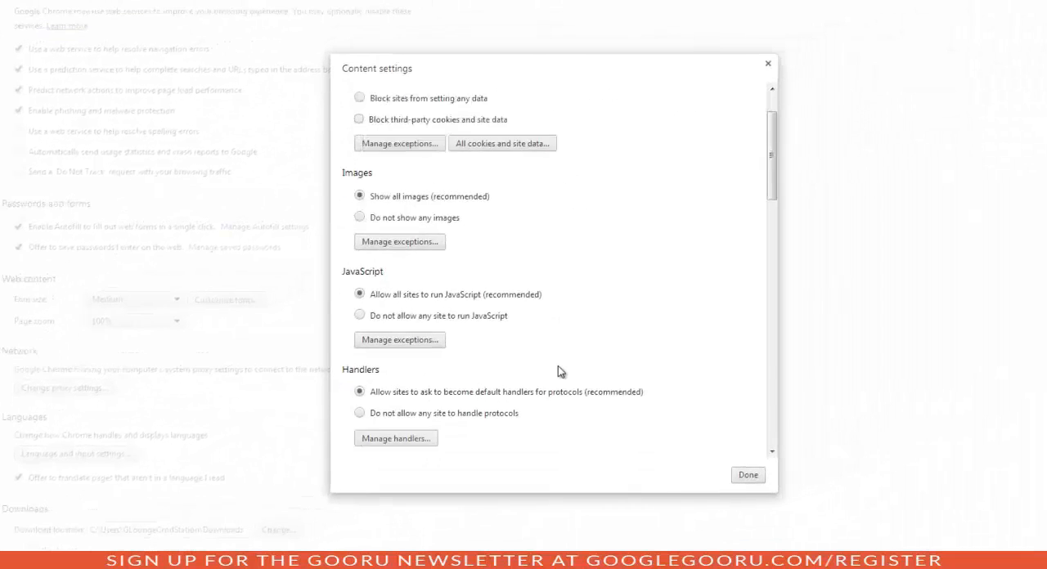
- Check Manage handlers shows mailto → Gooru Mail and webcal → Calendar, then dismiss the settings dialogs
scroll(down, 3)
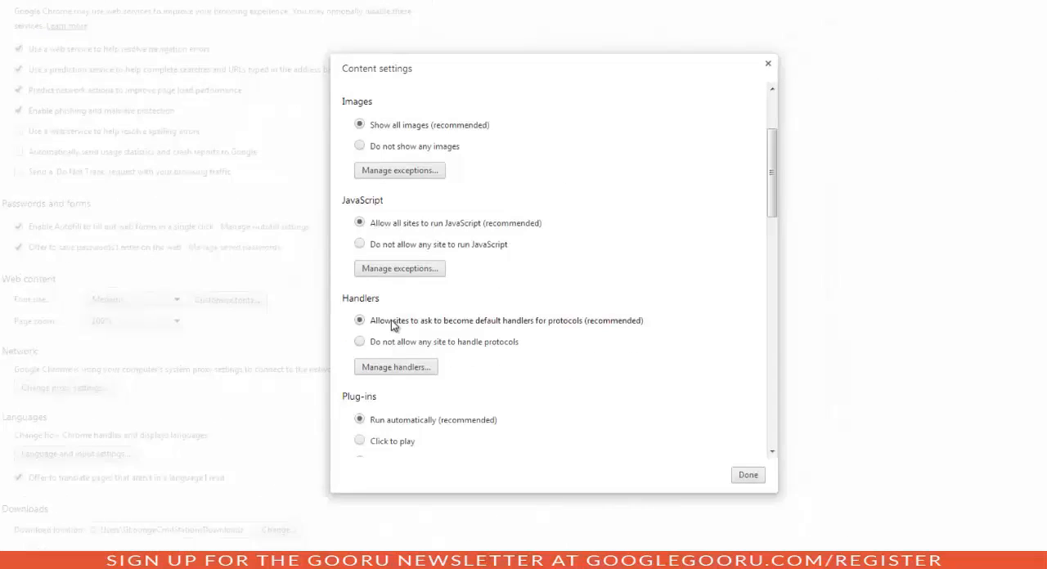
click(396, 366)
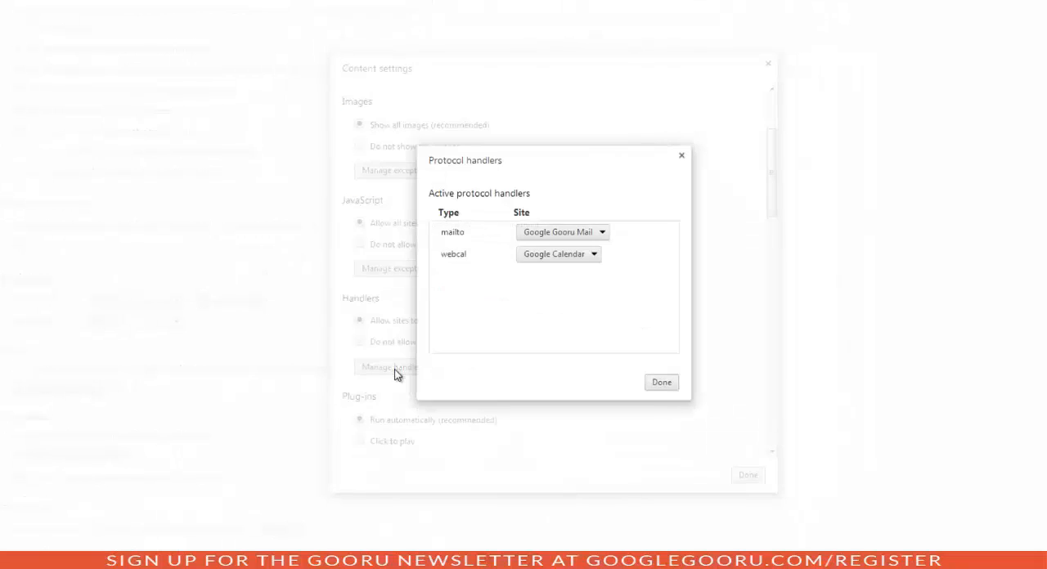
mouse_move(609, 293)
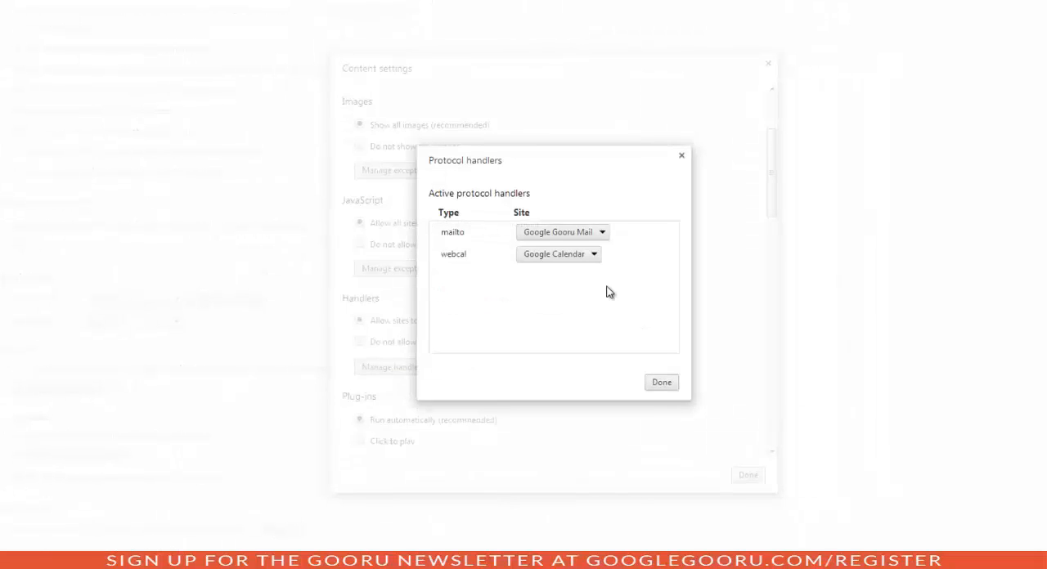
mouse_move(605, 285)
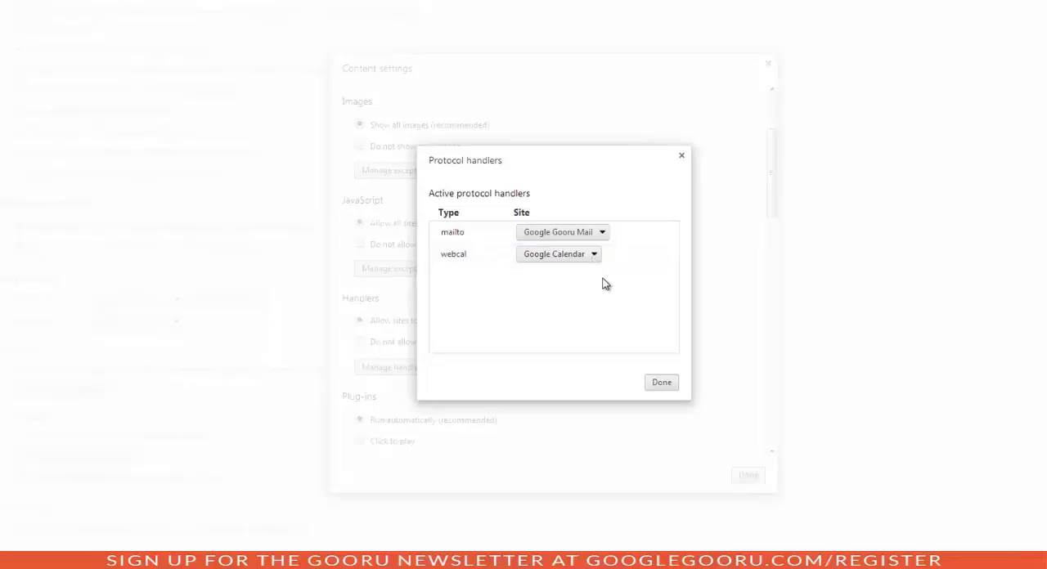
click(661, 383)
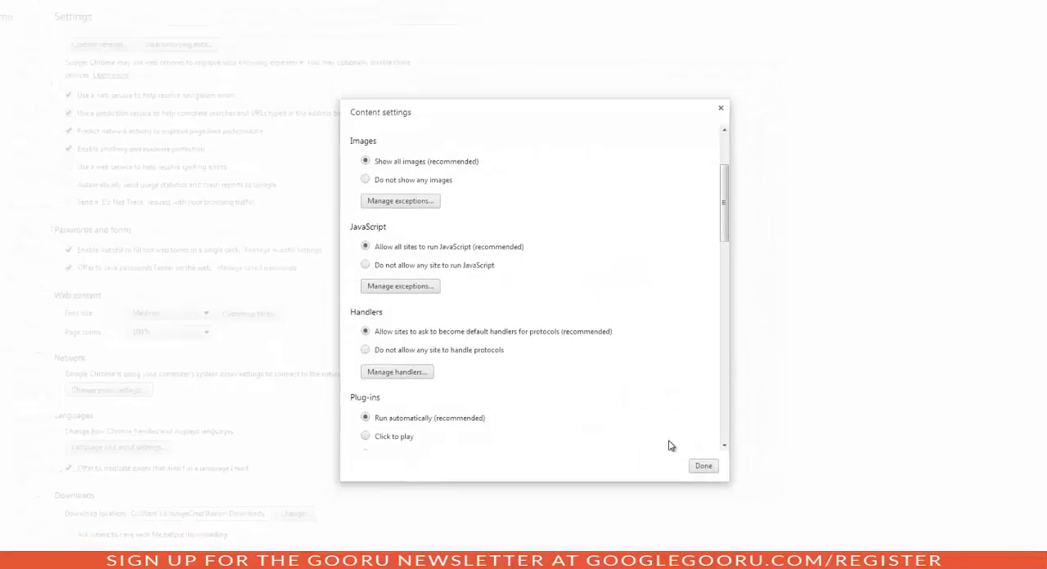
click(704, 465)
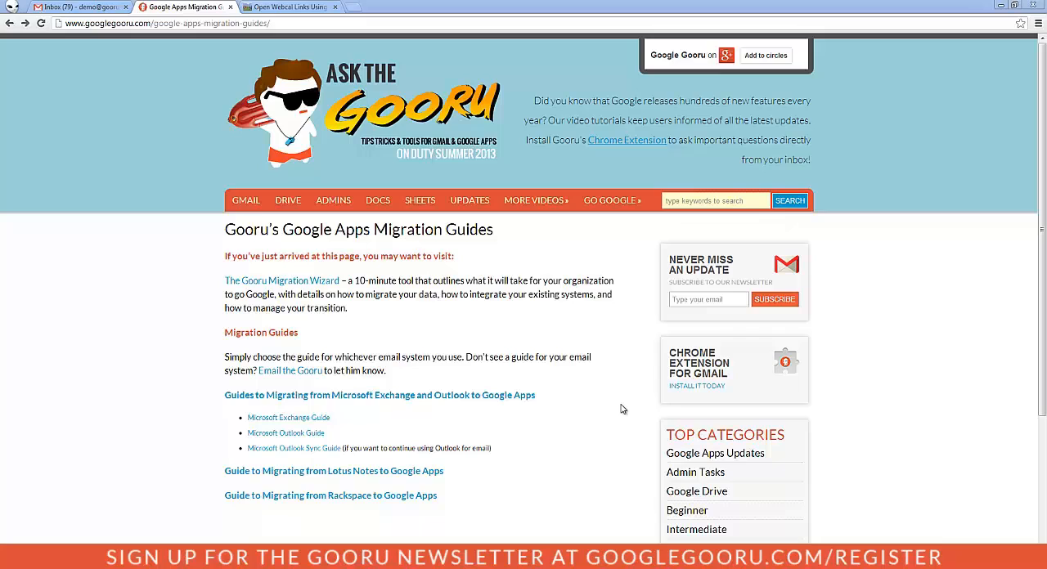
mouse_move(319, 364)
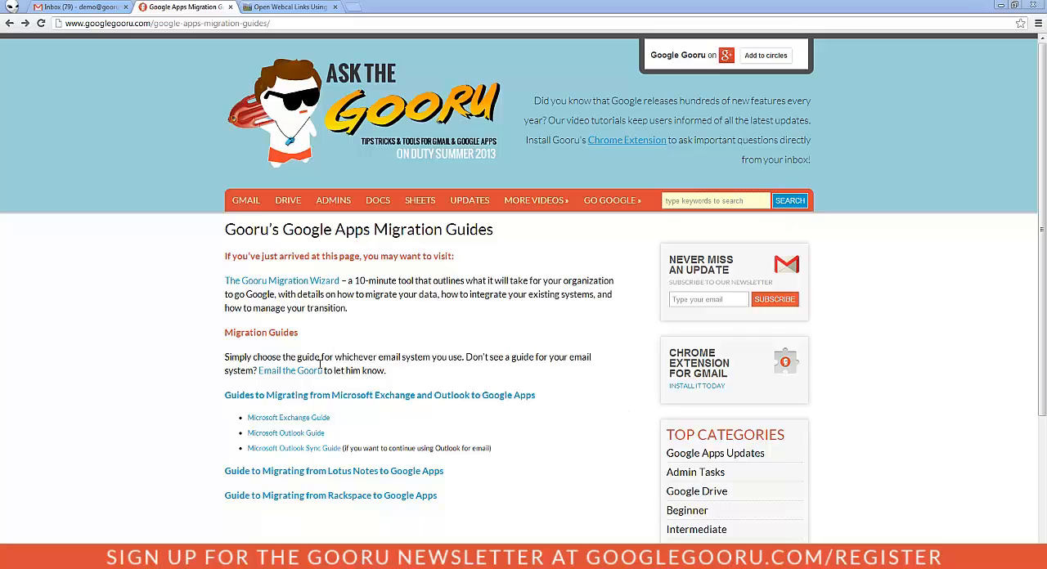
- Follow the 'Email the Gooru' mailto link to get a new Gmail message, then go to the webcal article
click(288, 369)
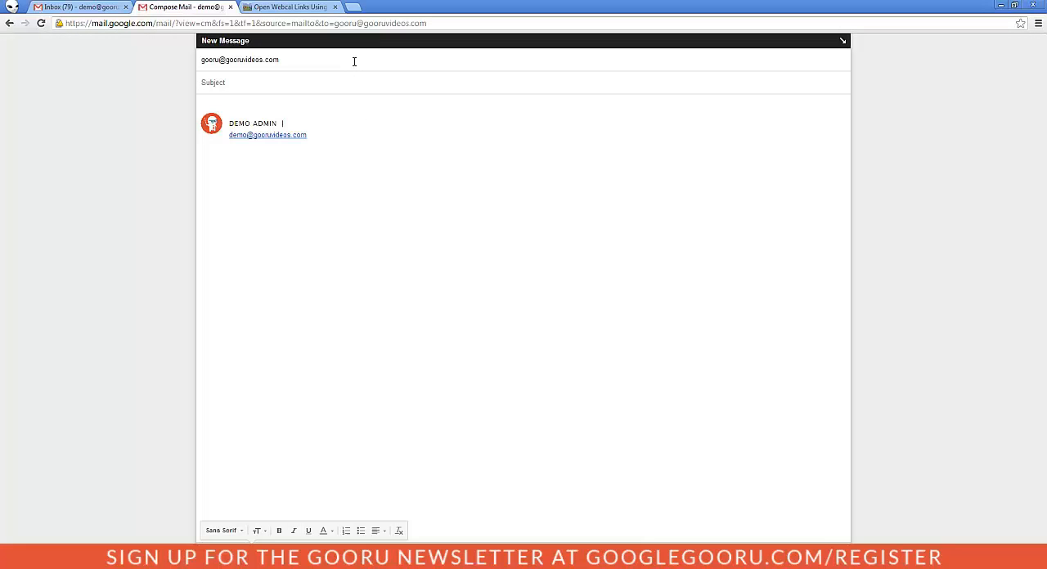
click(288, 6)
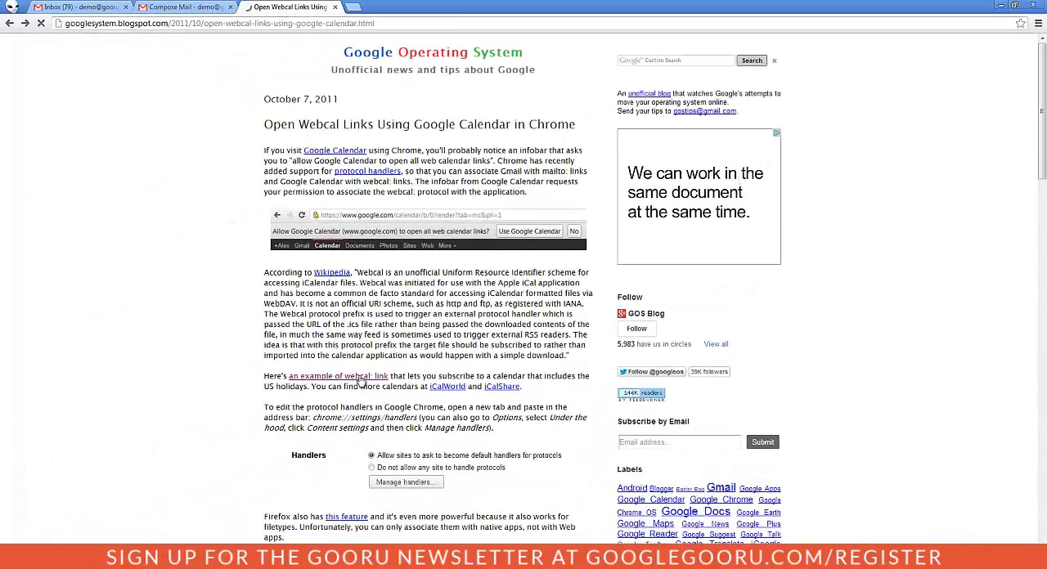
- Follow the example webcal link and add the US Holidays calendar to Google Calendar
click(338, 375)
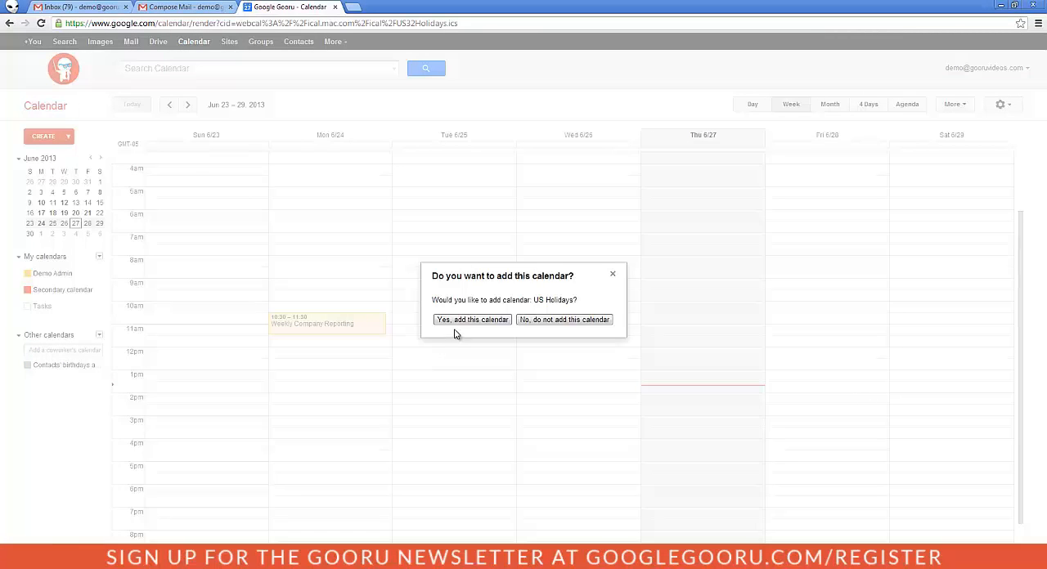
click(471, 319)
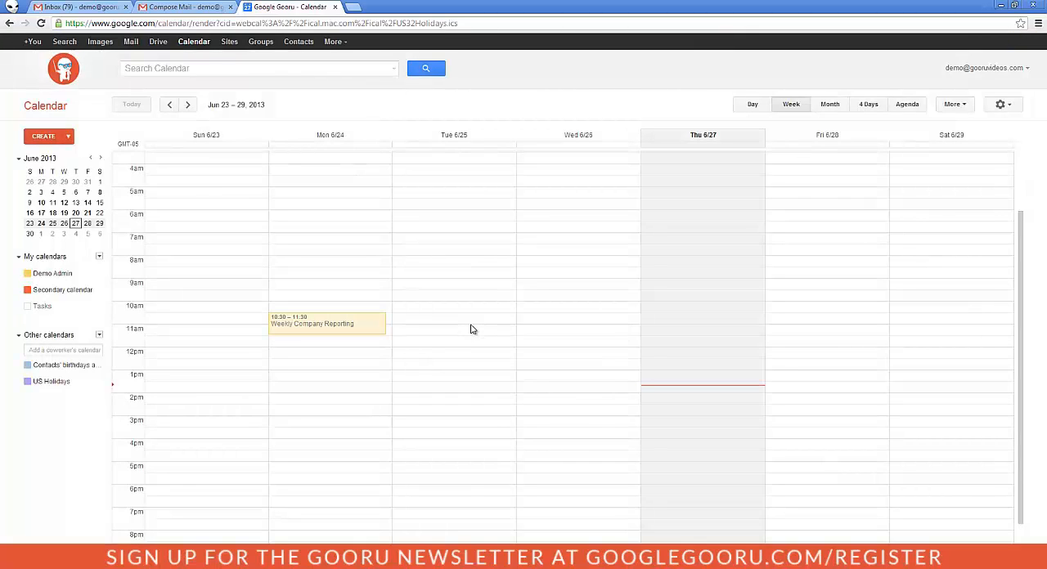